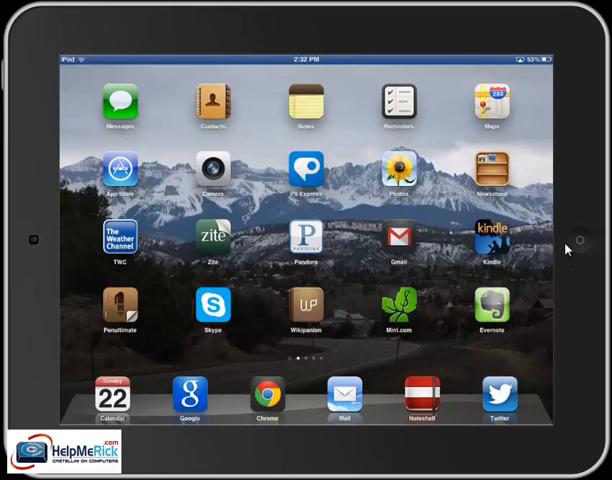
mouse_move(582, 239)
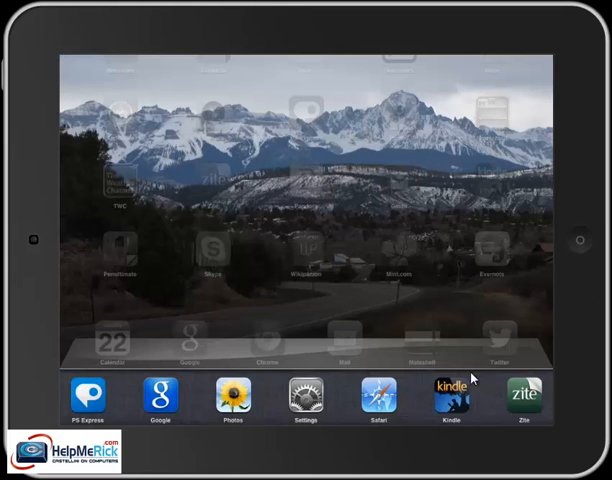
mouse_move(412, 413)
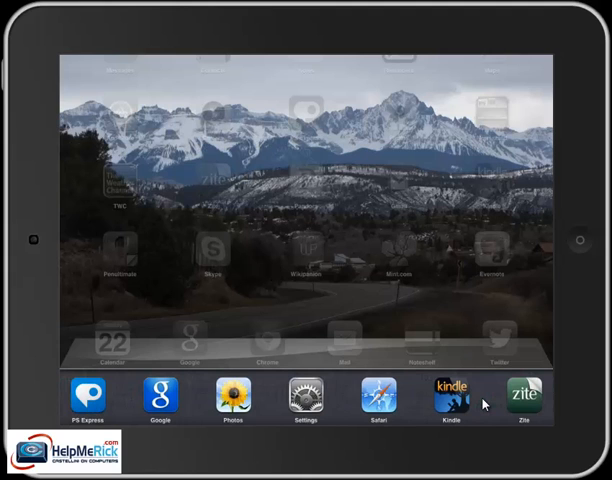
Step: Switch to the Settings app from the recent-apps bar
left_click(304, 397)
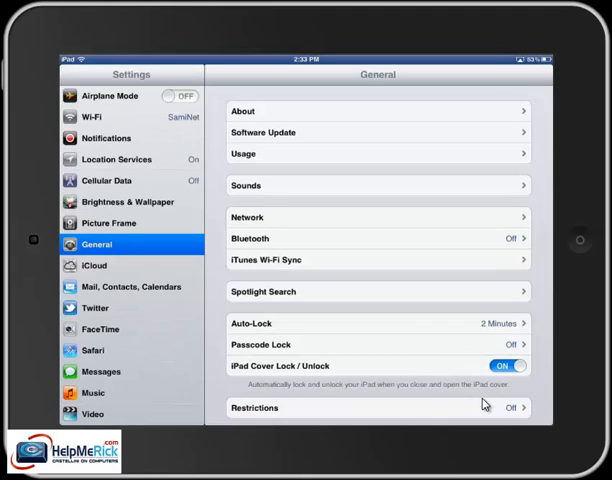
mouse_move(500, 281)
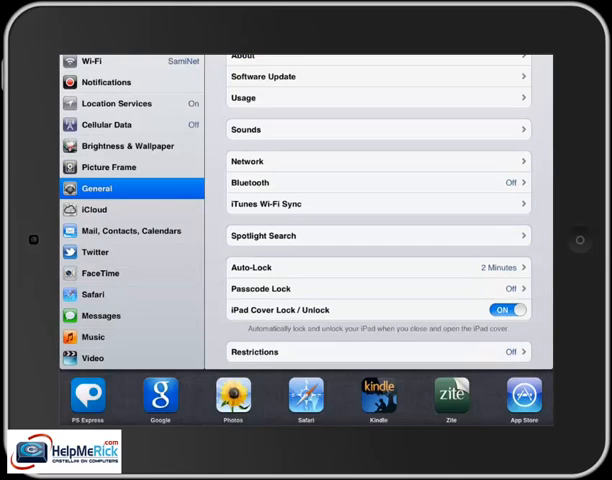
Step: Switch from Settings to the Google app in the recent-apps bar
left_click(153, 399)
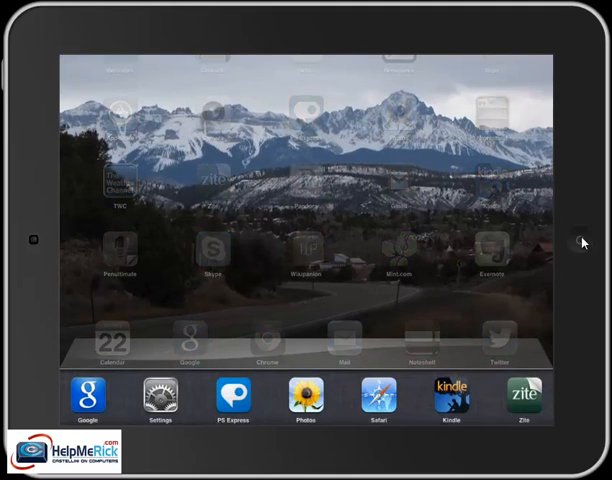
mouse_move(492, 384)
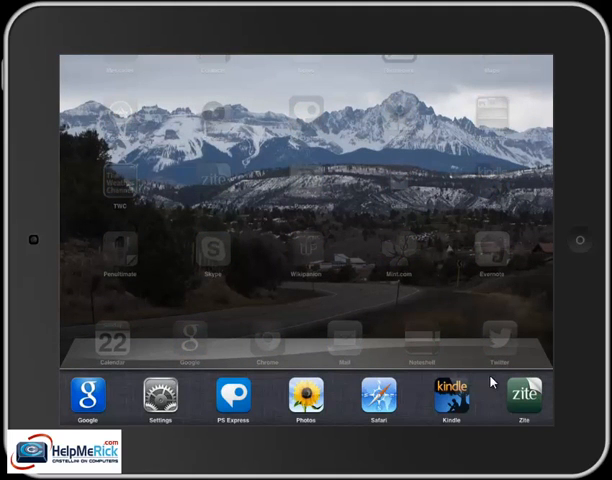
mouse_move(454, 402)
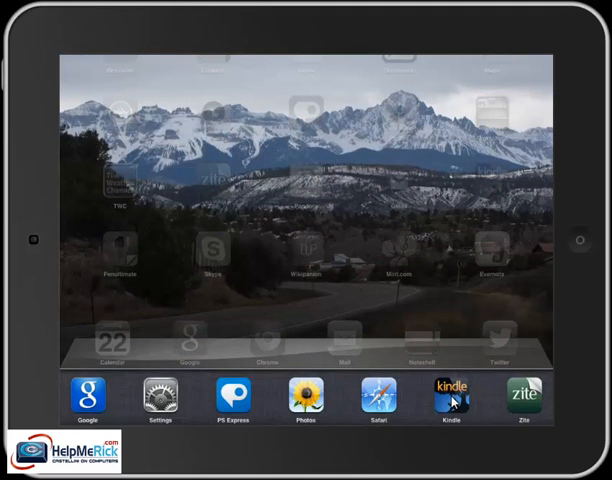
Step: Put the recent-apps row into closing mode to remove apps
left_click(450, 397)
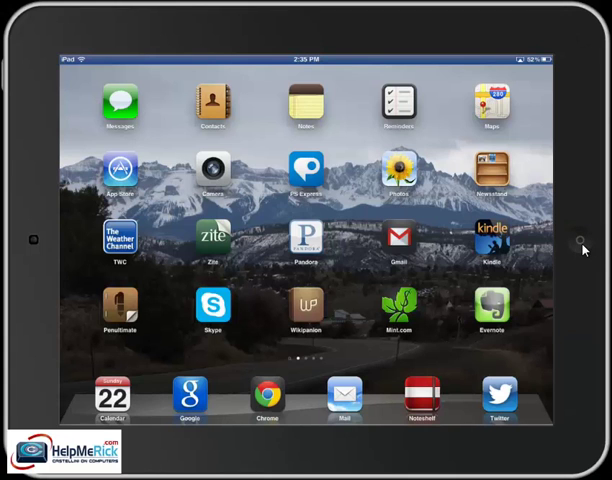
mouse_move(268, 315)
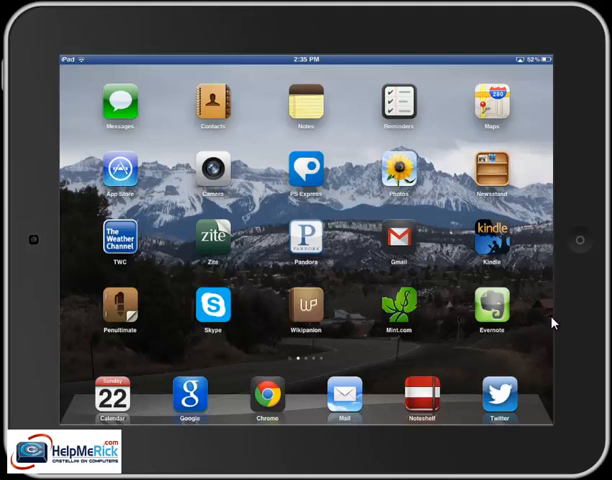
mouse_move(422, 354)
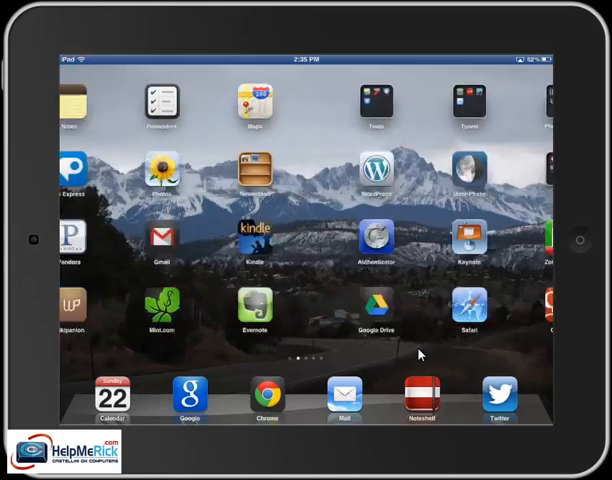
scroll("left", 3)
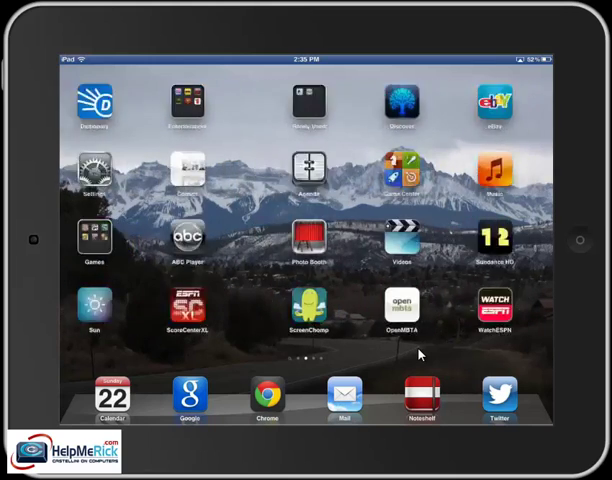
scroll("left", 3)
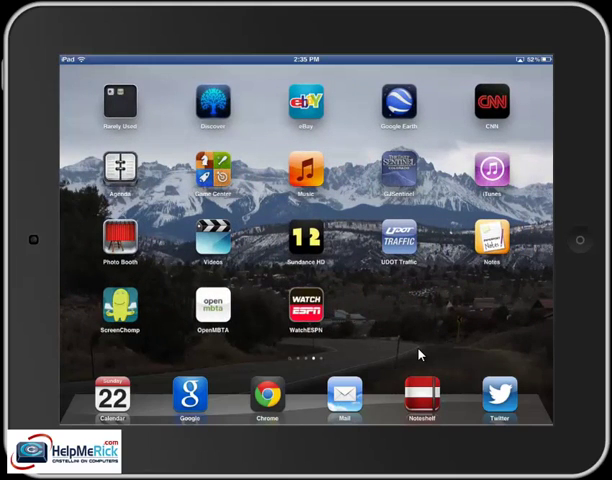
scroll("left", 3)
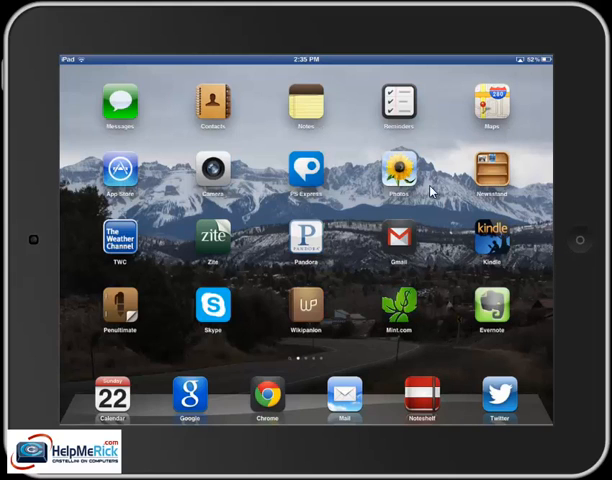
mouse_move(439, 250)
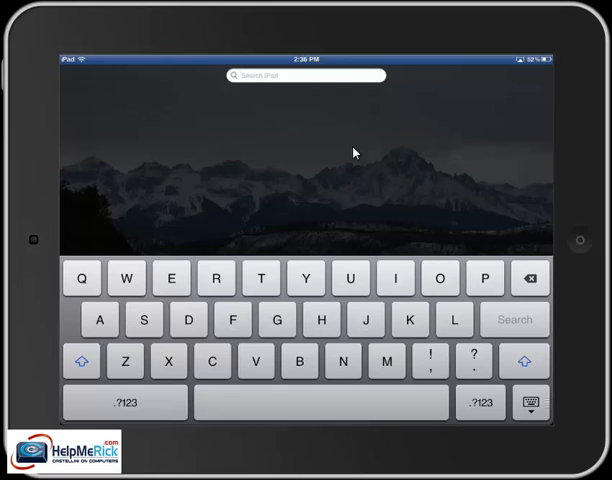
mouse_move(293, 46)
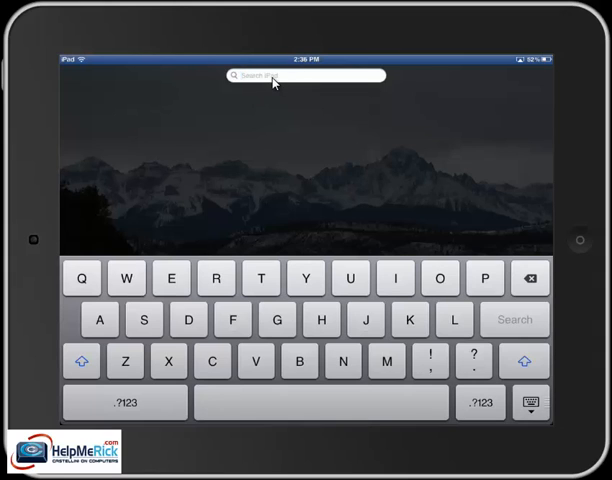
Step: Search Spotlight for "You" and open the YouTube Top Hit
type("You")
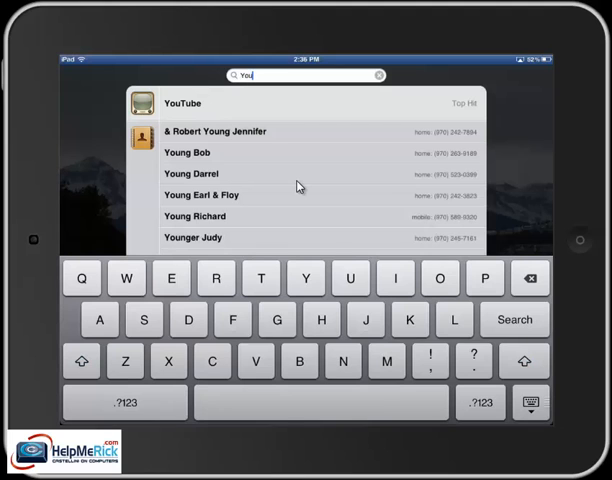
left_click(180, 105)
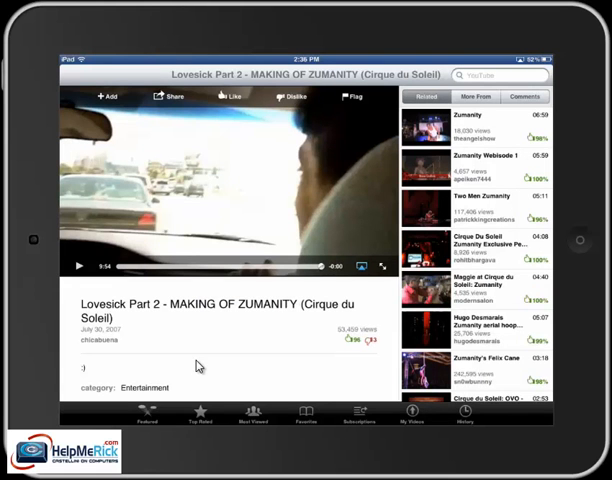